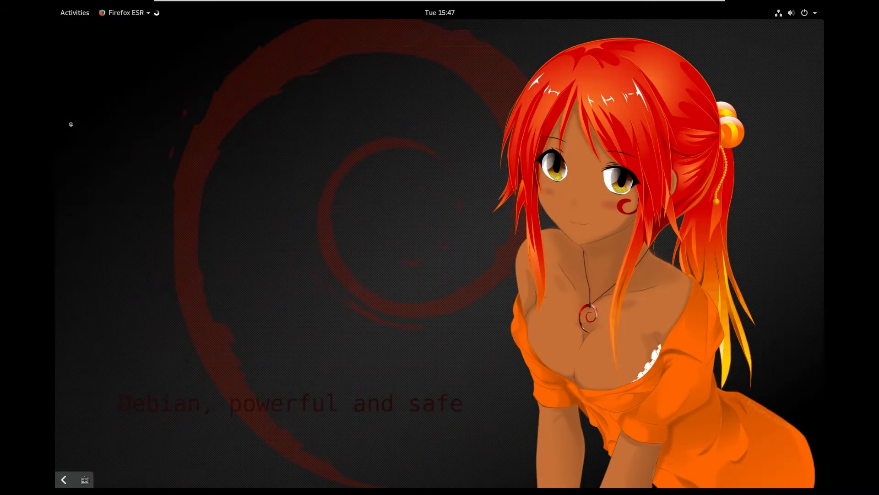
left_click(124, 12)
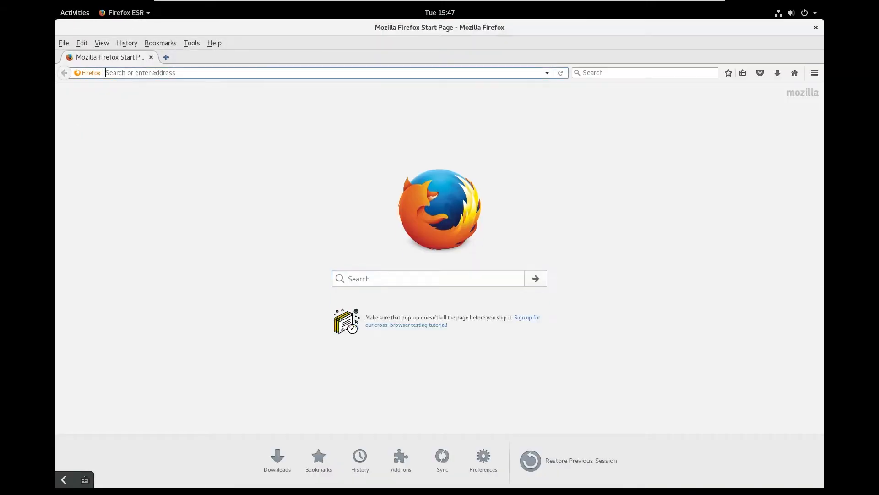
type("https://www.debian.org/News/2017/20170617")
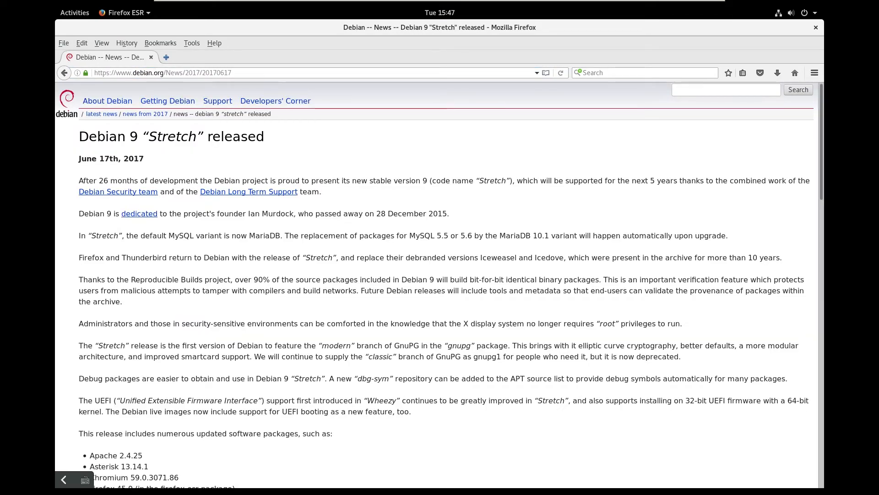
scroll("down", 3)
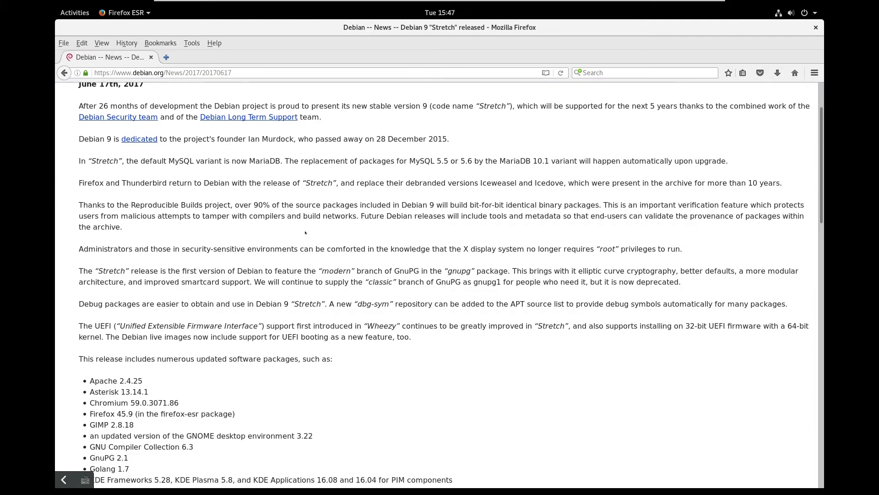
scroll("down", 3)
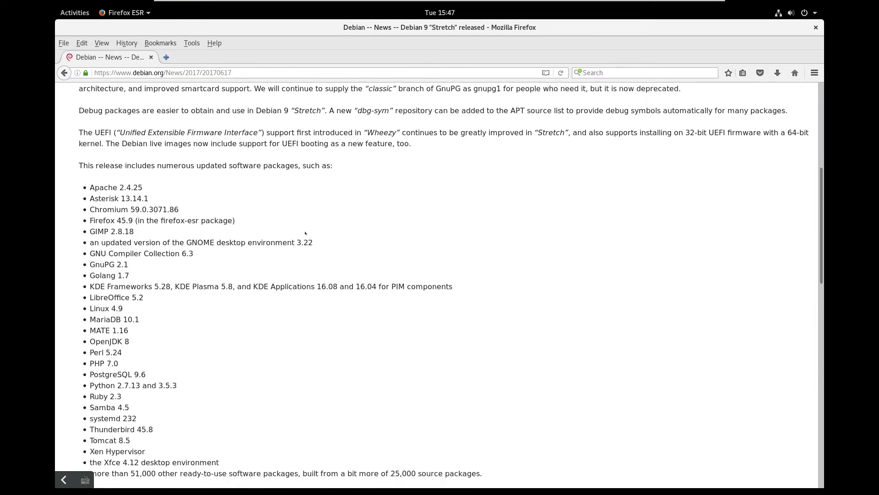
scroll("down", 3)
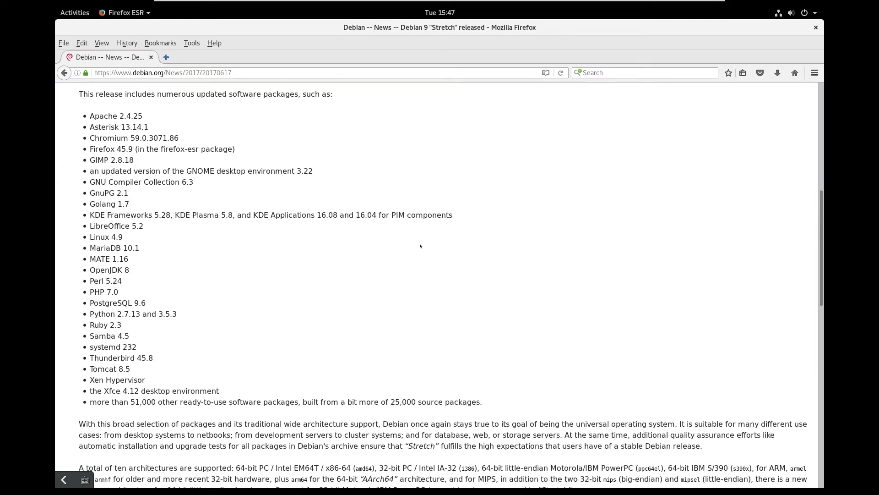
mouse_move(476, 266)
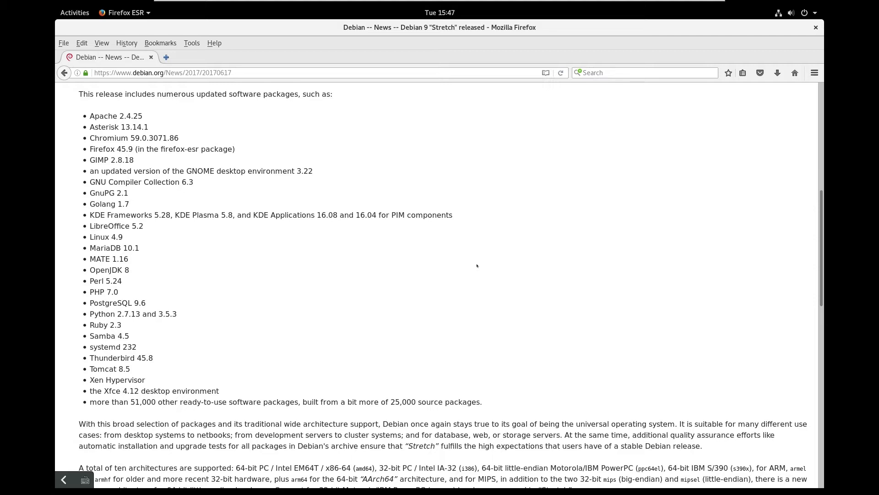
mouse_move(238, 177)
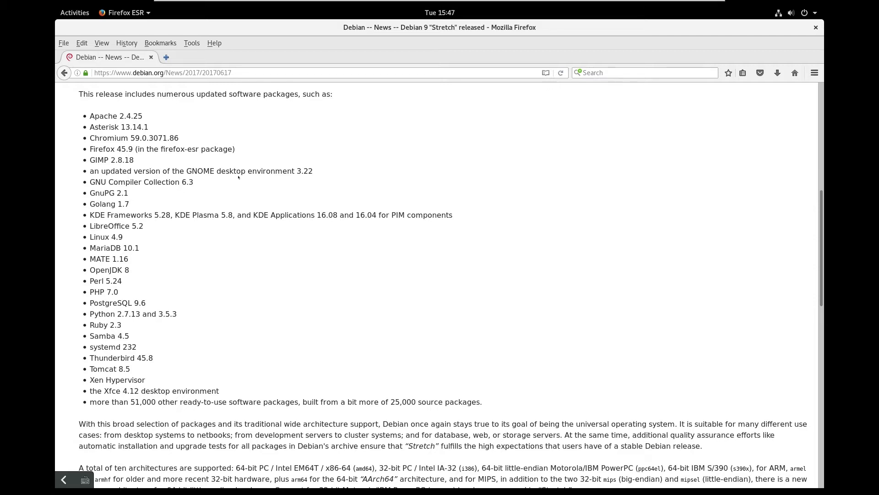
mouse_move(291, 191)
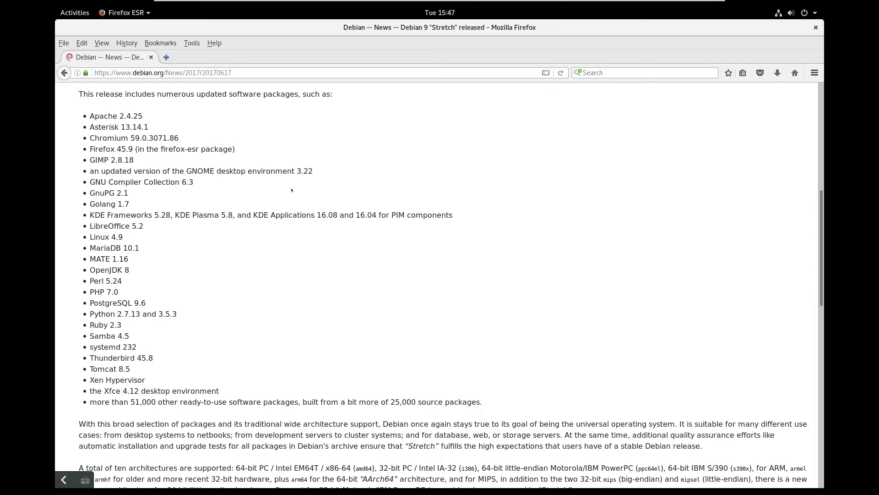
mouse_move(236, 317)
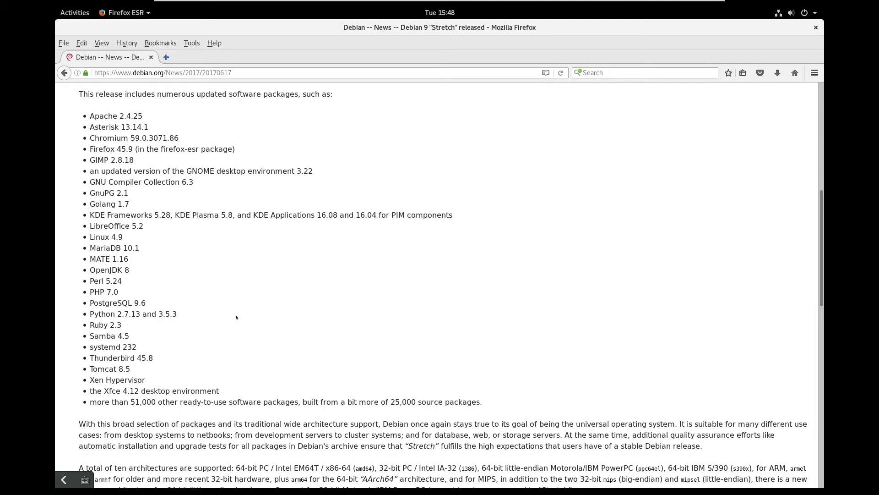
scroll("down", 3)
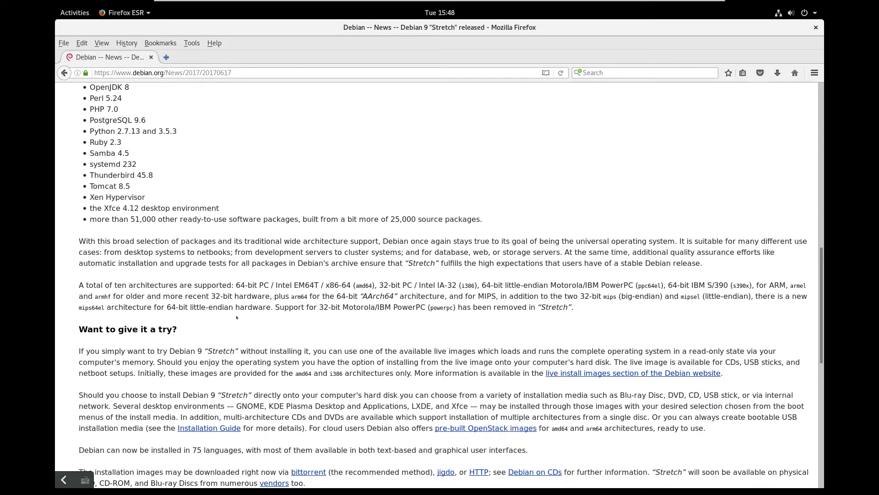
scroll("up", 3)
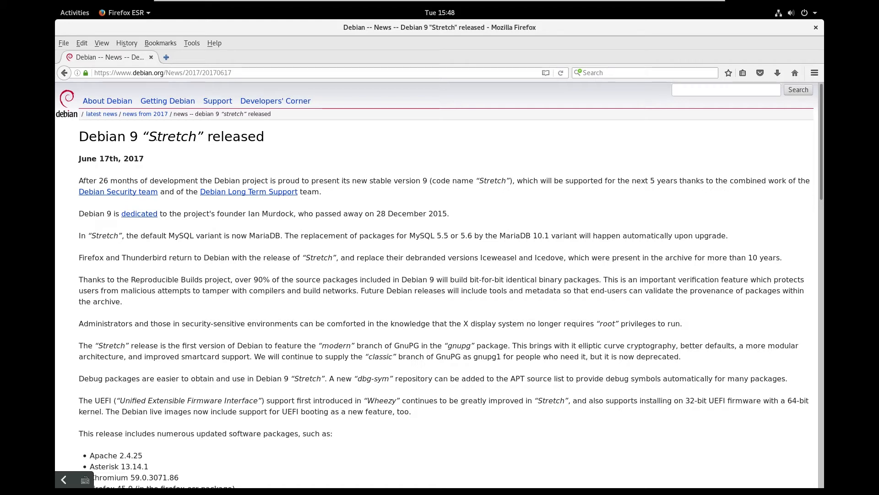
mouse_move(293, 145)
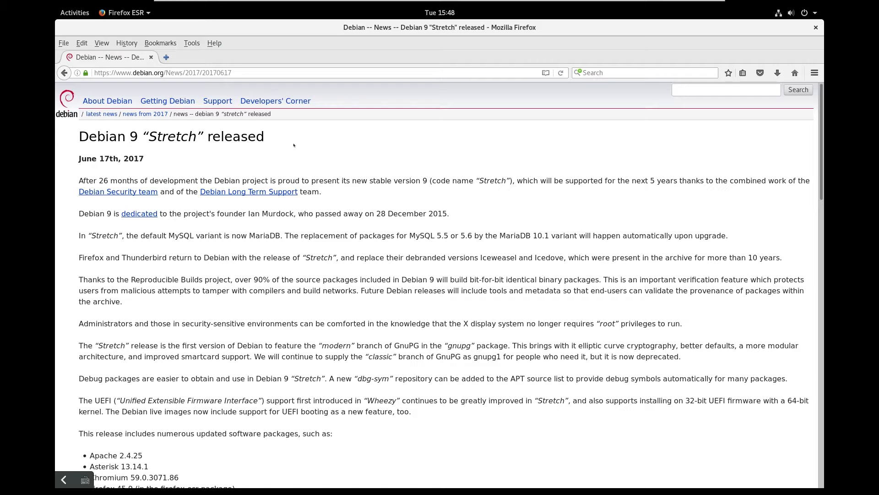
mouse_move(284, 138)
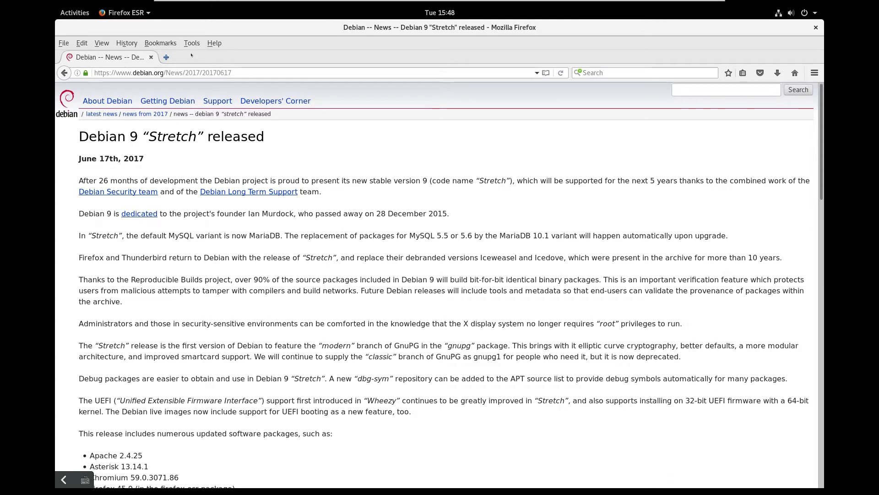
mouse_move(152, 57)
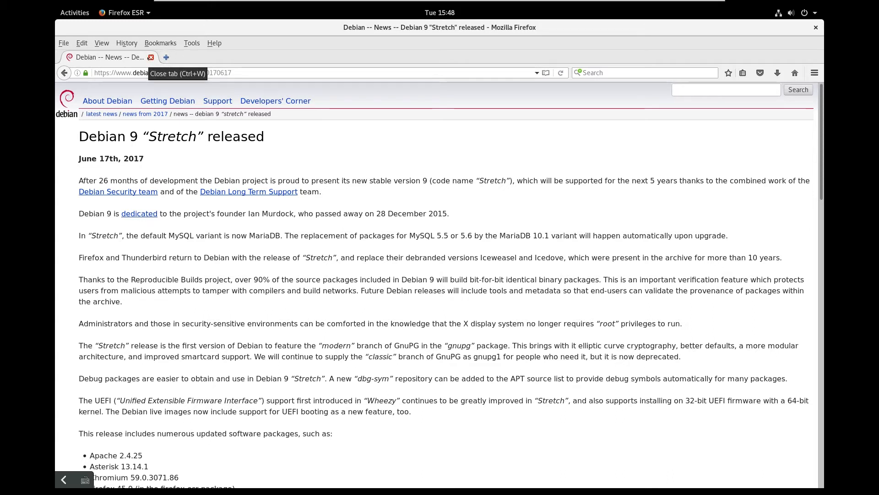
View About Firefox showing ESR 45.9.0, then move to the Activities overview.
left_click(213, 43)
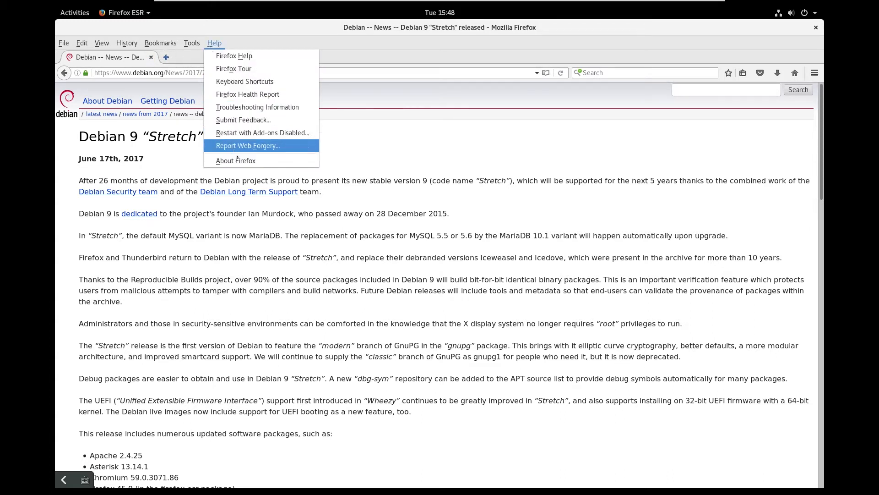
left_click(236, 160)
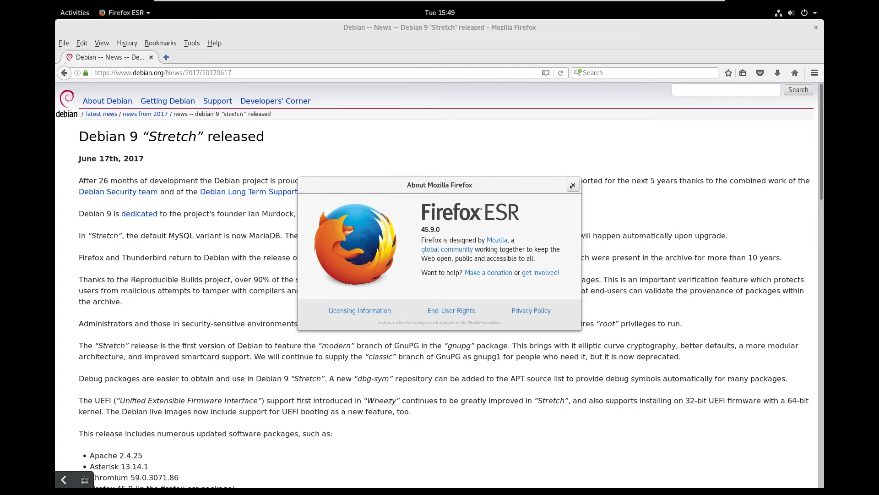
left_click(571, 185)
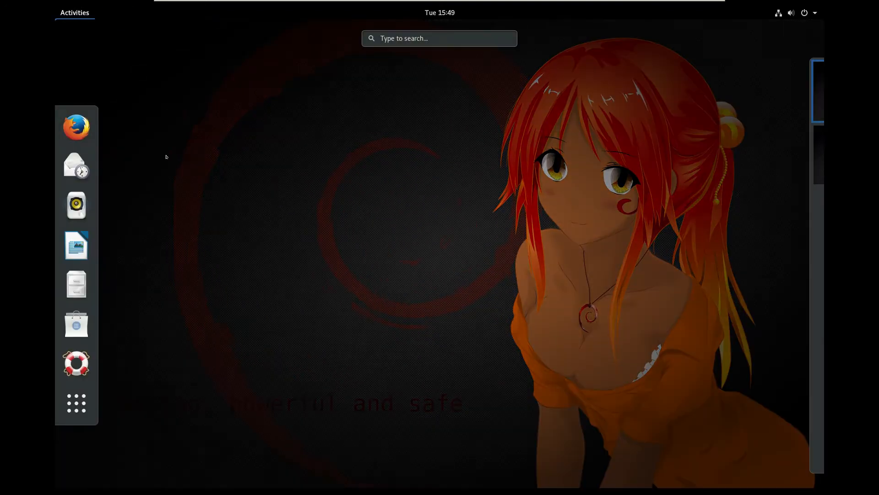
mouse_move(76, 166)
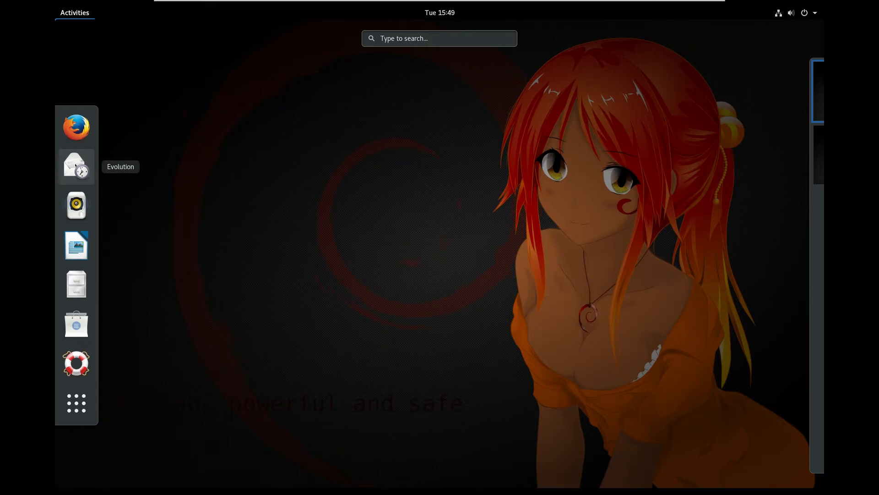
Launch Evolution to its first-run welcome assistant, then cancel it back to Activities.
left_click(76, 166)
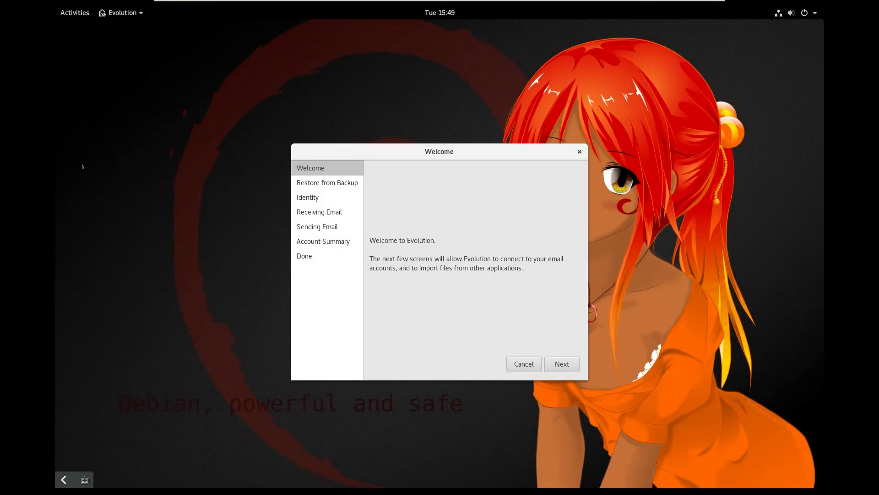
mouse_move(136, 198)
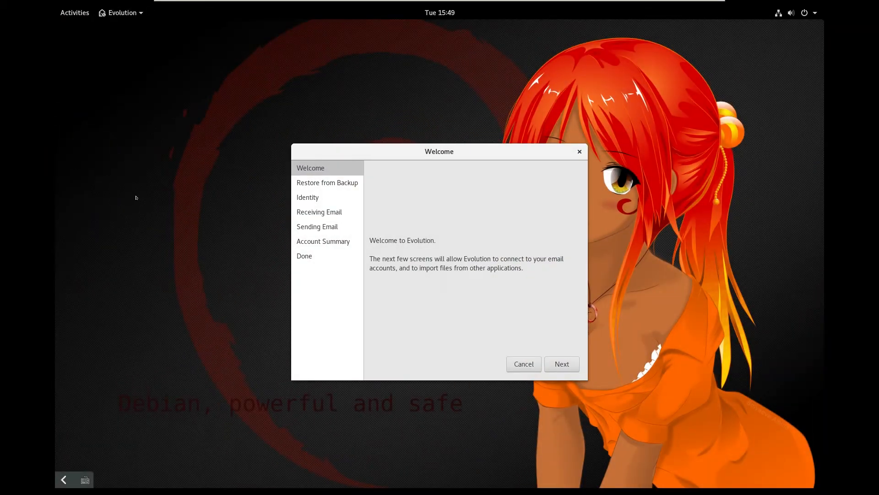
mouse_move(436, 351)
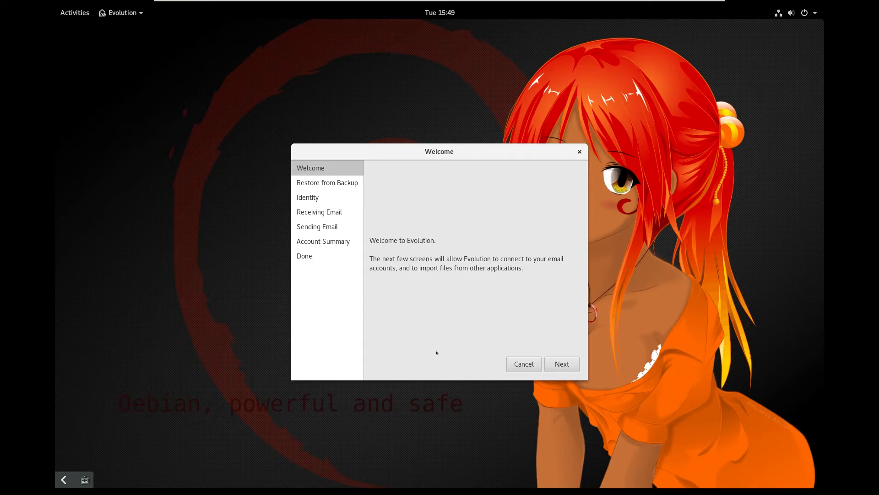
mouse_move(524, 364)
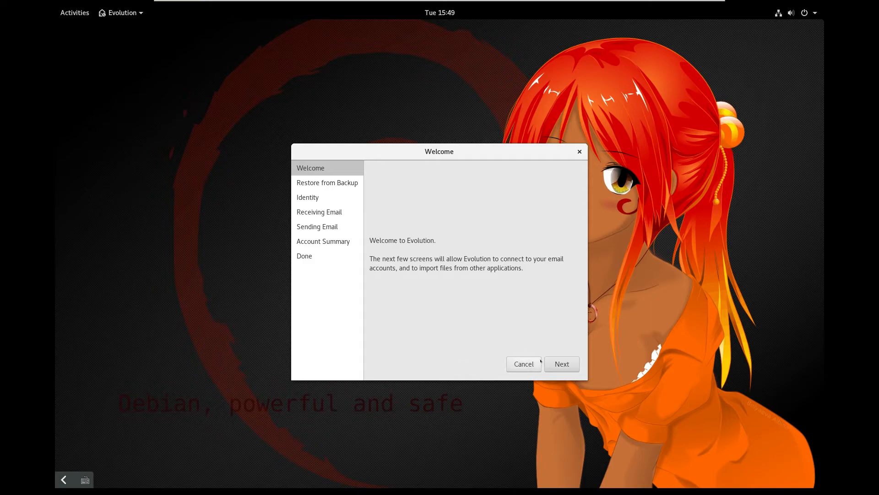
left_click(75, 12)
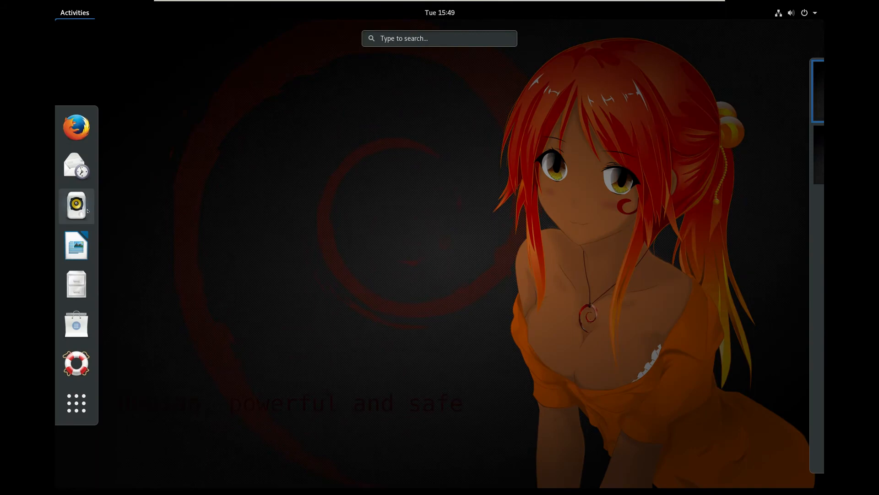
left_click(76, 205)
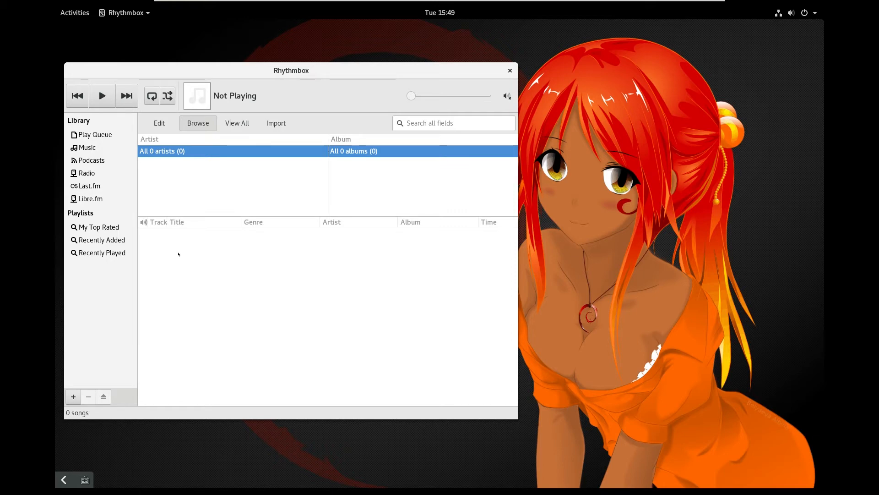
mouse_move(489, 80)
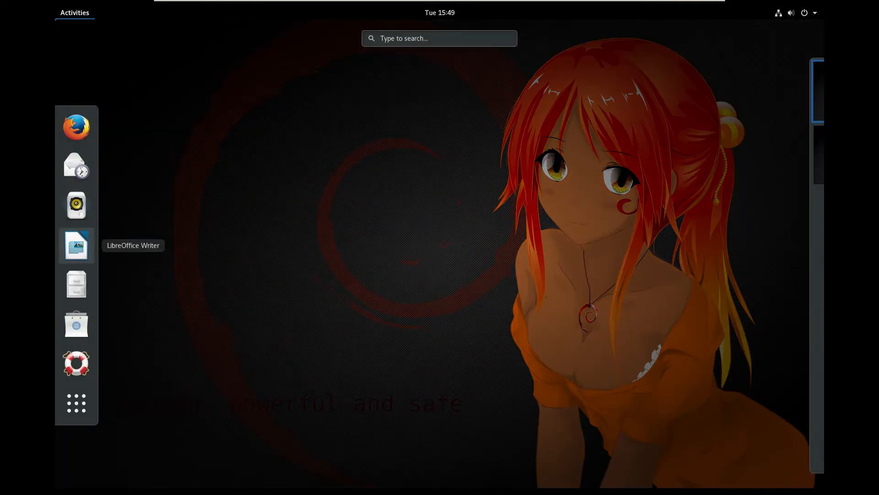
left_click(76, 246)
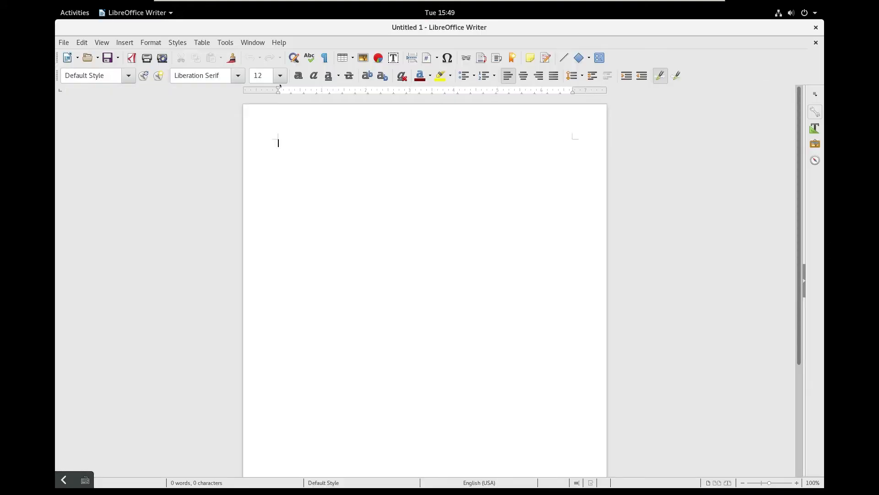
left_click(278, 42)
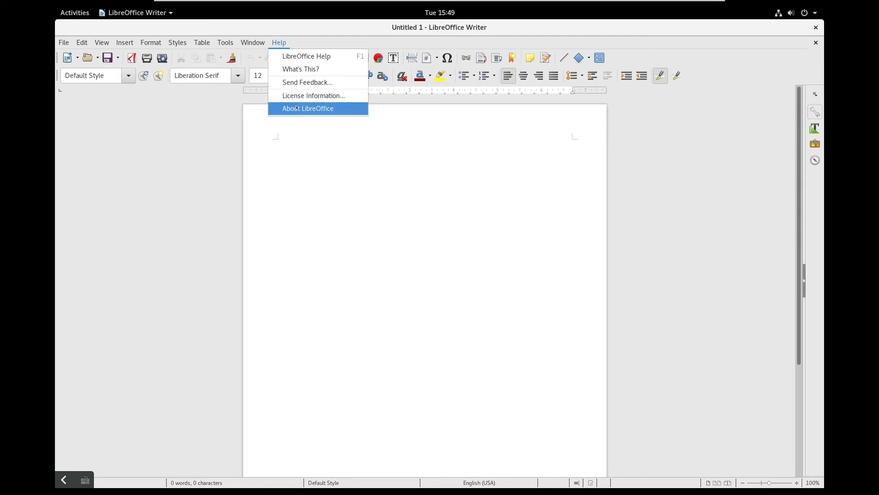
left_click(308, 108)
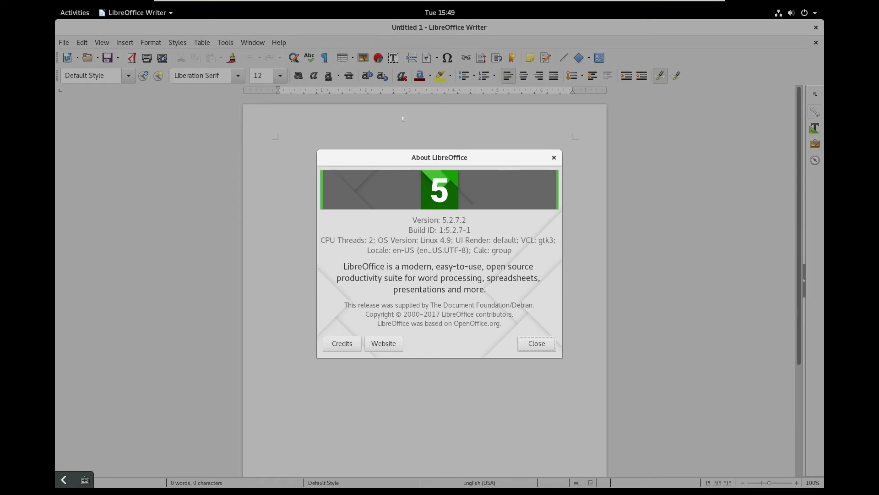
left_click(534, 342)
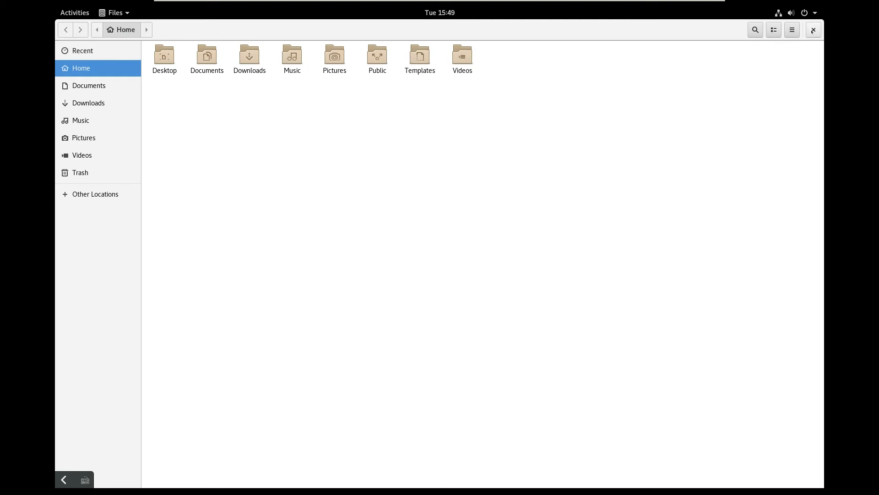
left_click(812, 29)
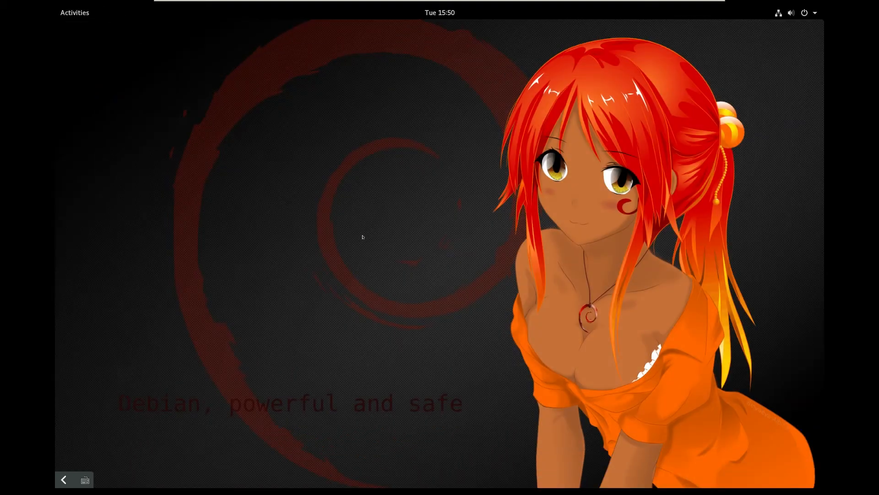
left_click(74, 12)
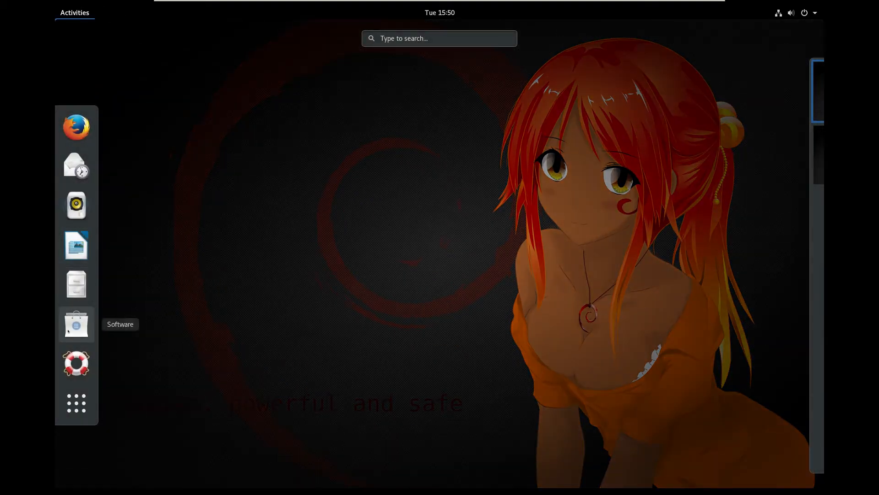
Launch Software, view the Installed applications list, close it and return to the plain desktop.
left_click(76, 324)
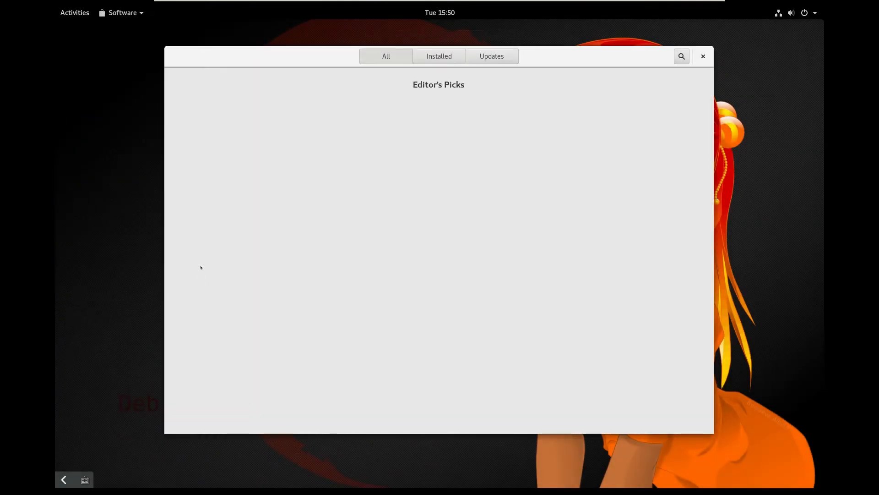
left_click(438, 56)
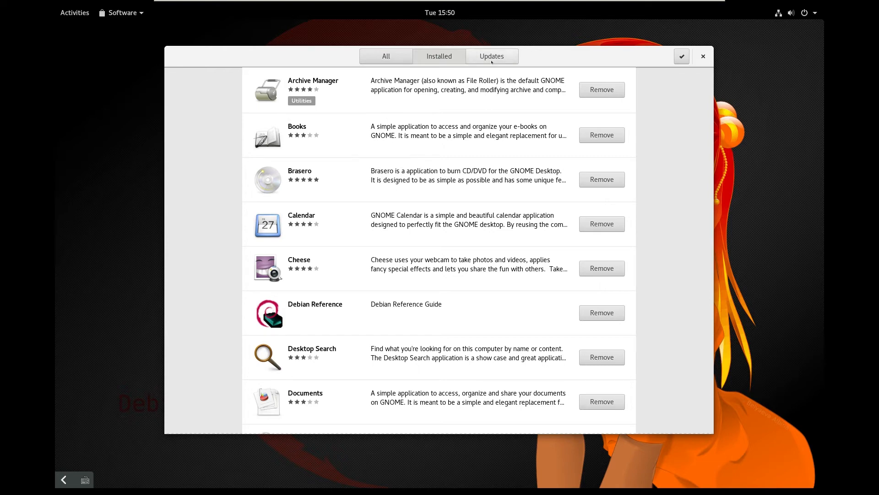
left_click(386, 56)
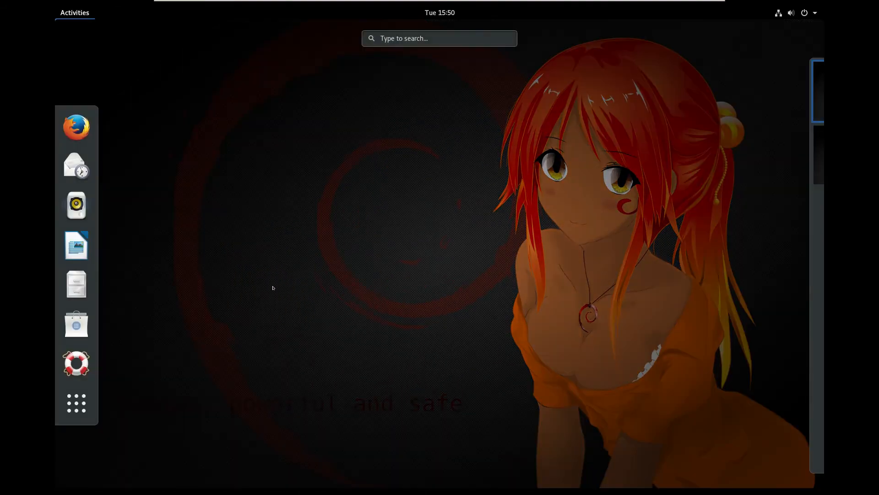
left_click(76, 363)
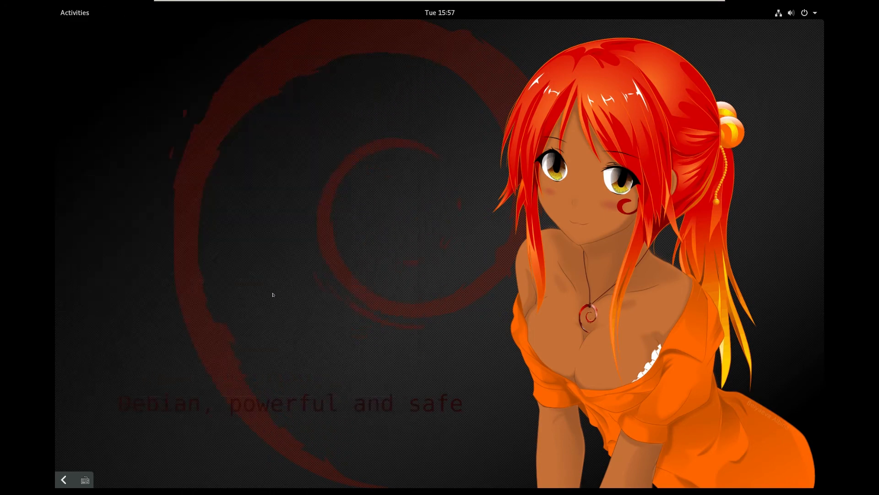
Show the full applications grid from Activities, listing Anthy Dictionary through Iagno.
left_click(74, 12)
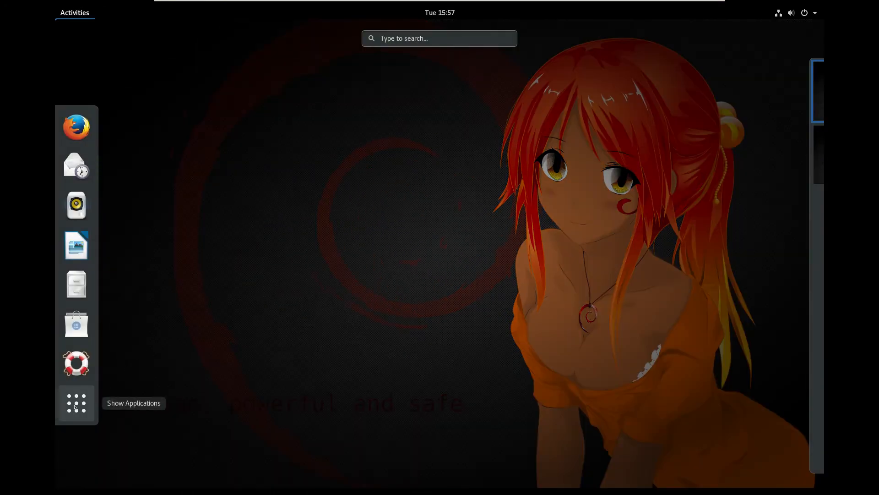
left_click(76, 403)
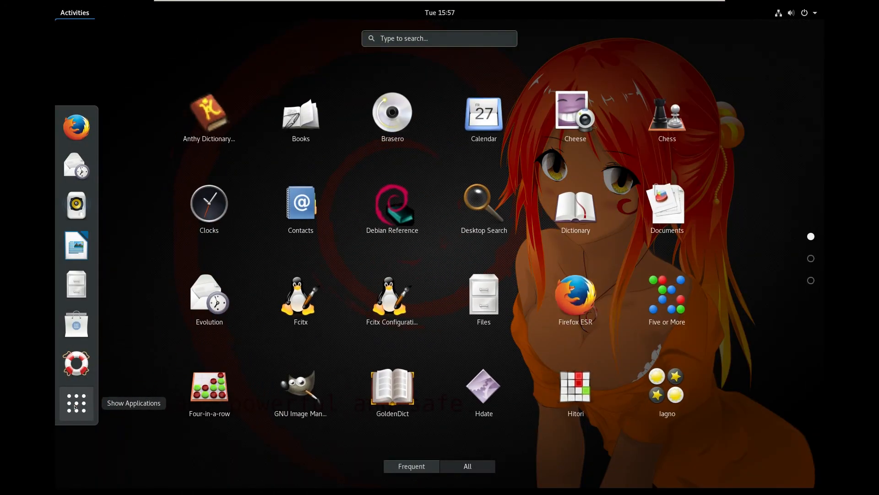